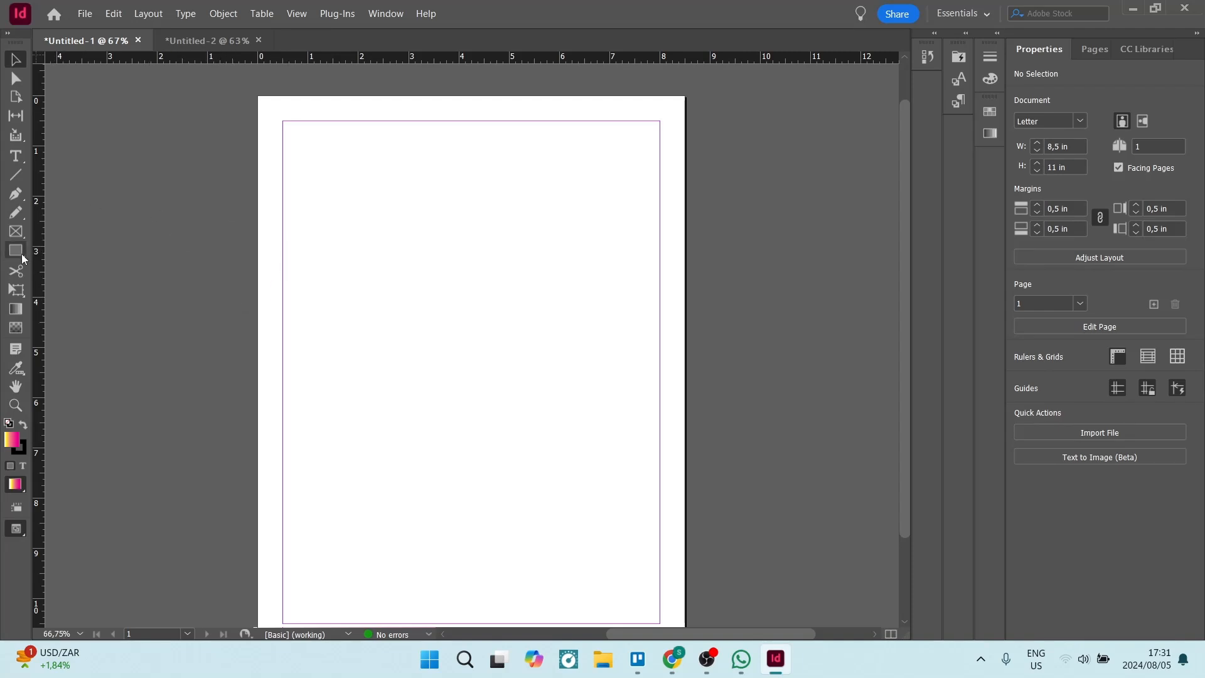
Choose the Rectangle Tool from the shape flyout to draw the rectangle.
click(15, 250)
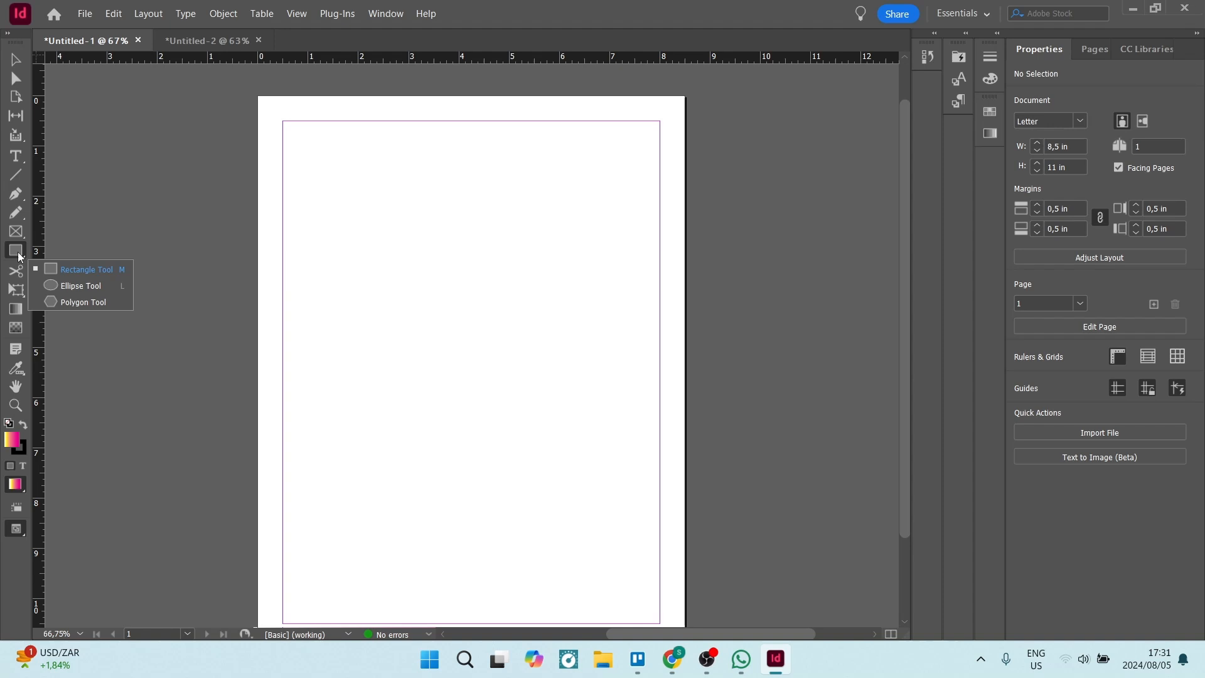
click(86, 269)
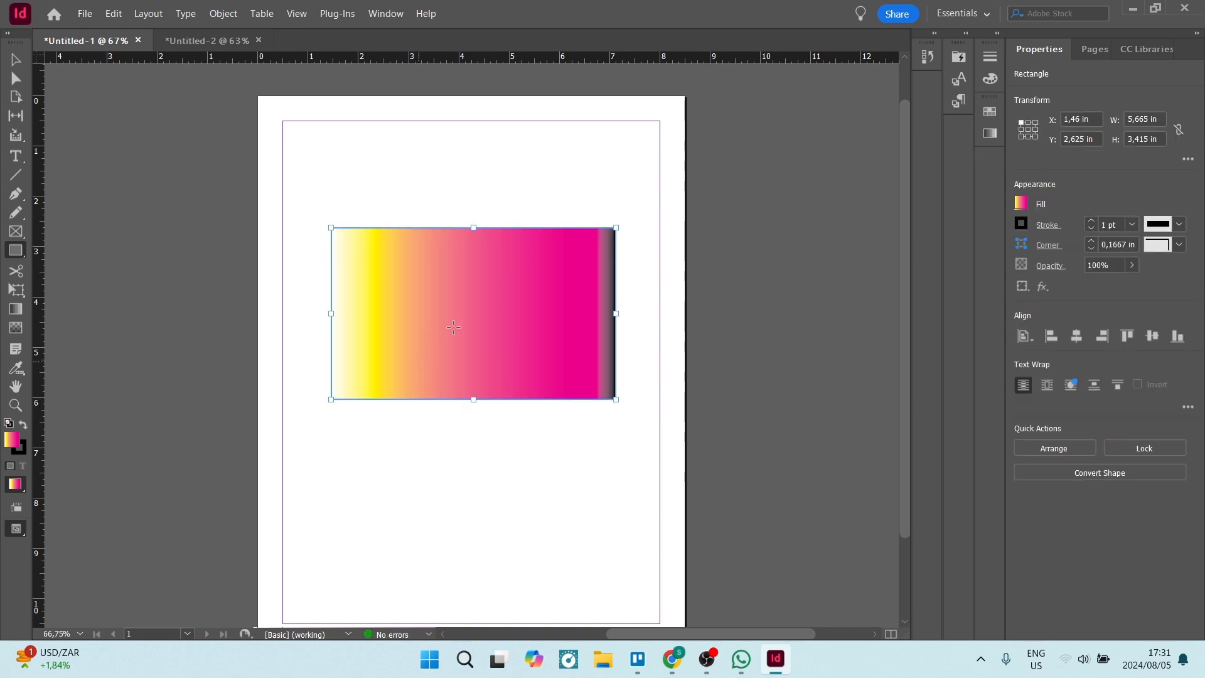
Change the rectangle's fill to the solid C=0 M=100 Y=0 K=0 magenta swatch.
click(1020, 203)
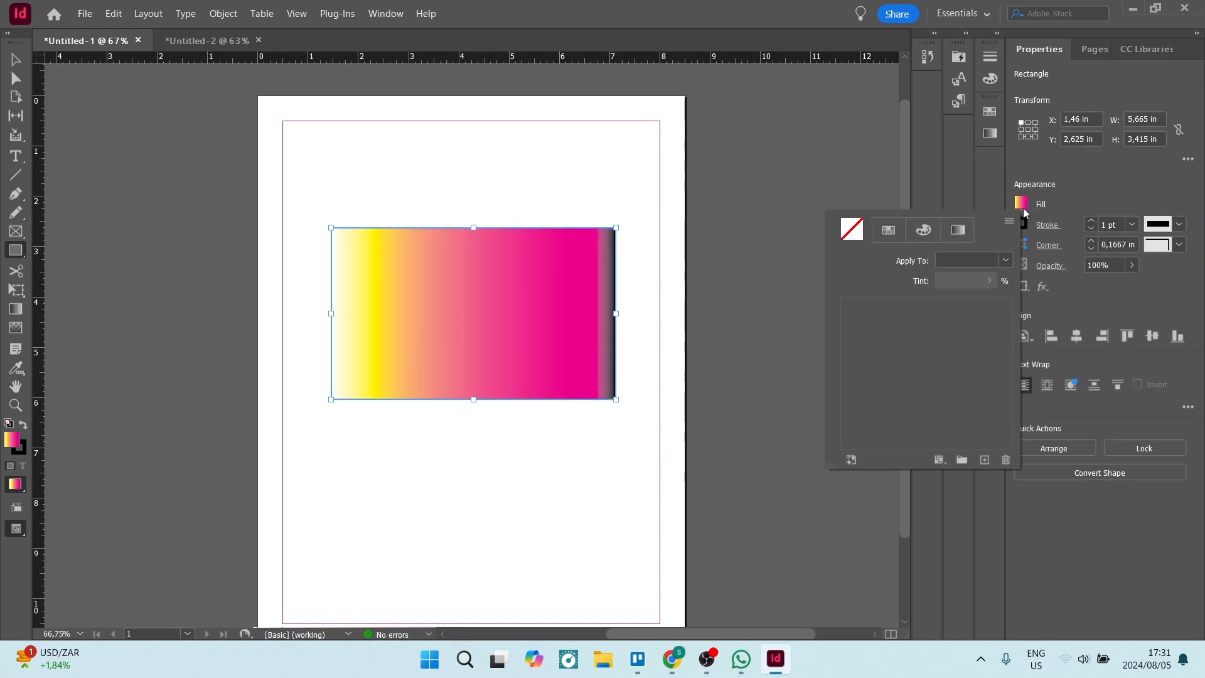
click(887, 230)
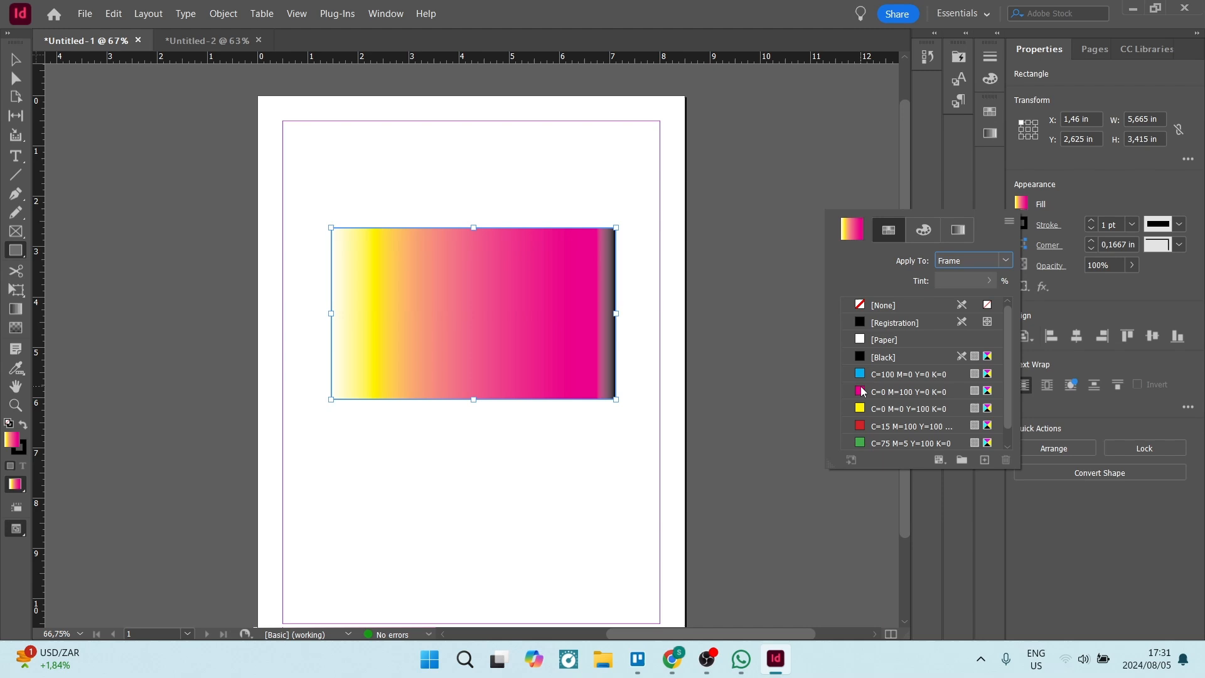
click(909, 392)
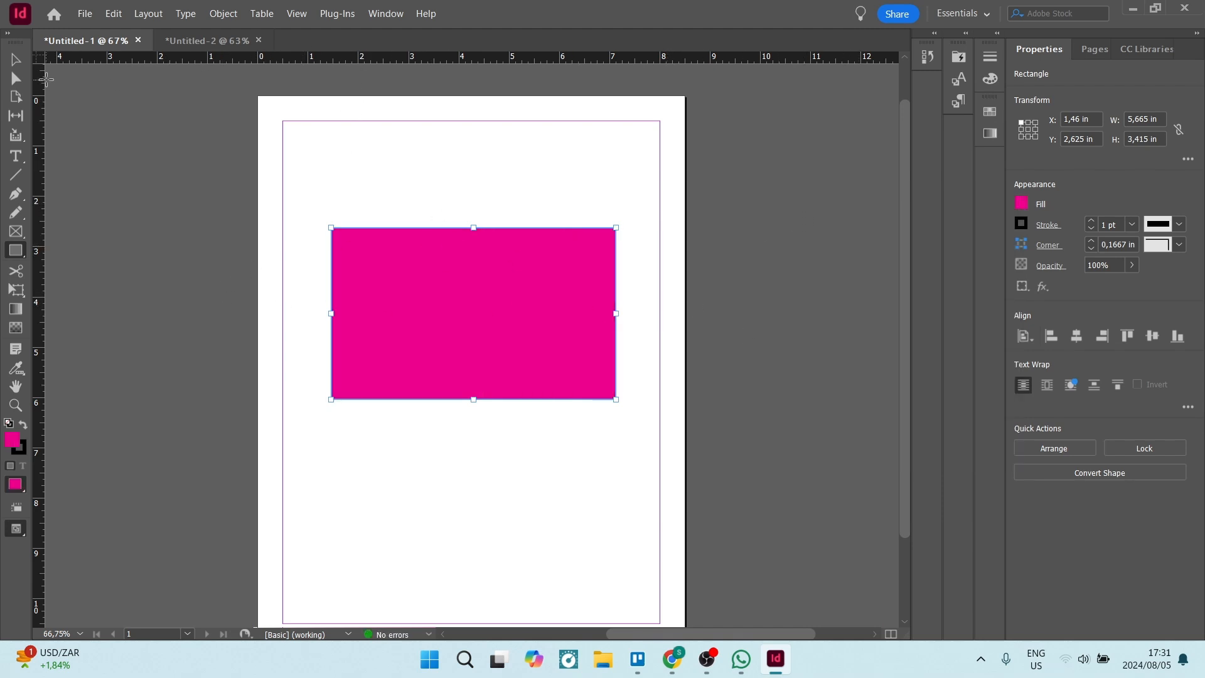
mouse_move(15, 61)
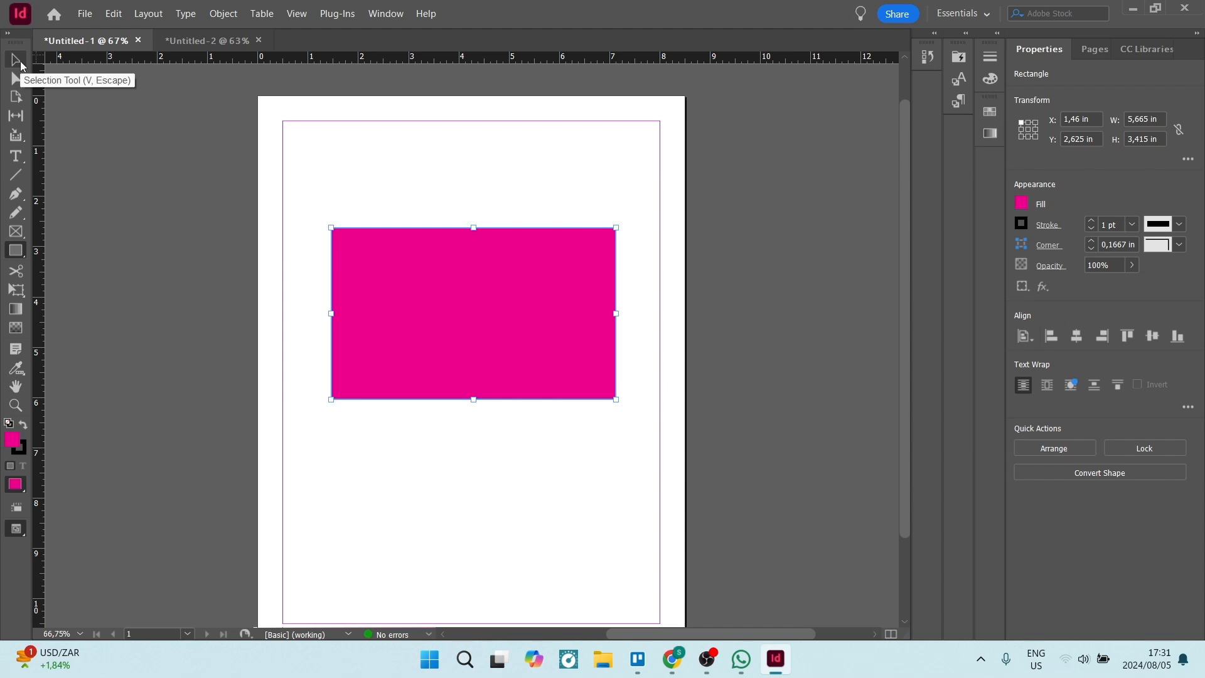
mouse_move(452, 299)
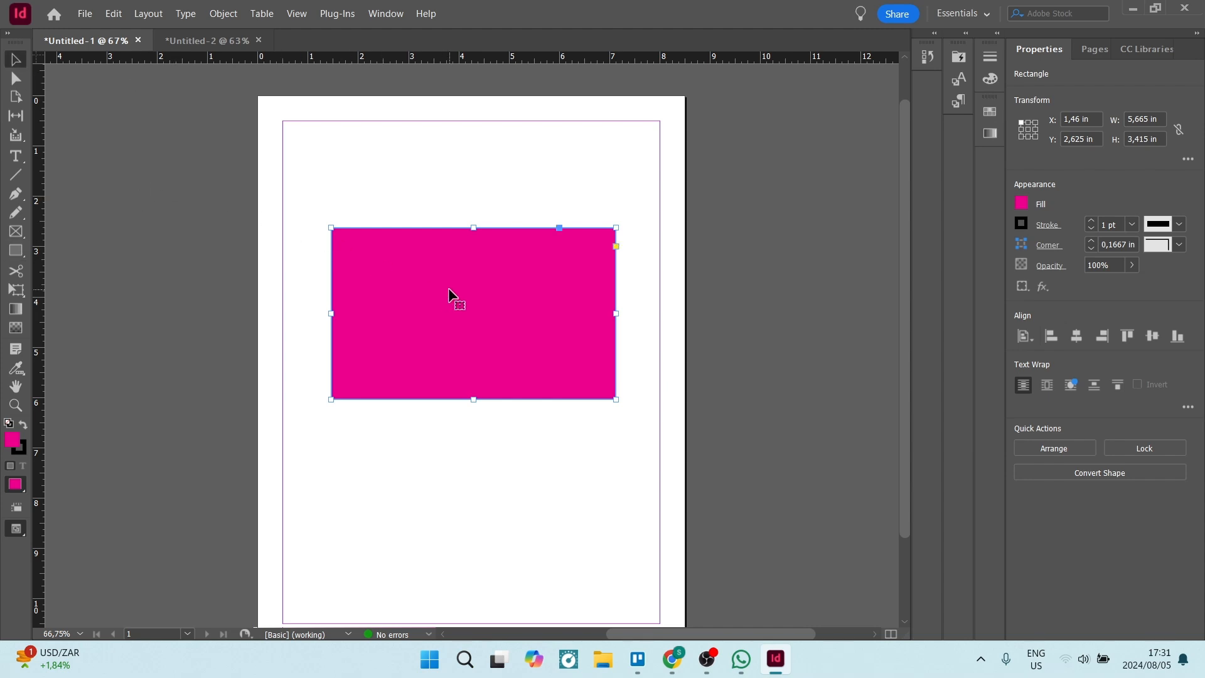
mouse_move(478, 355)
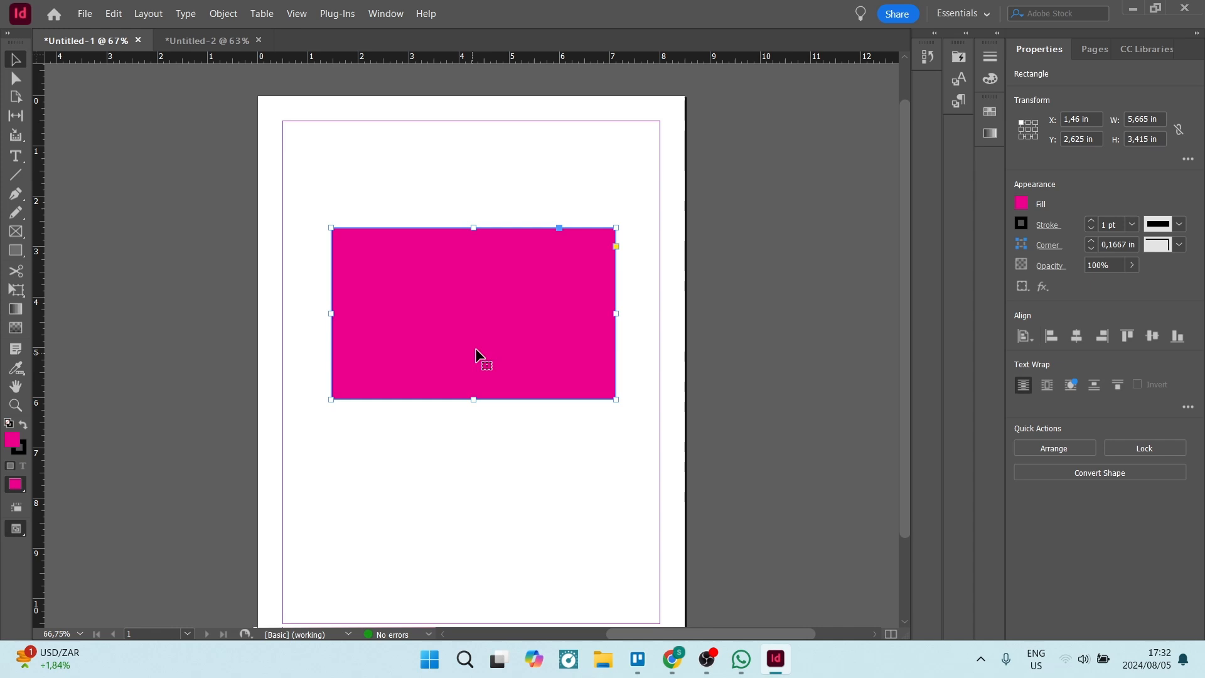
mouse_move(542, 315)
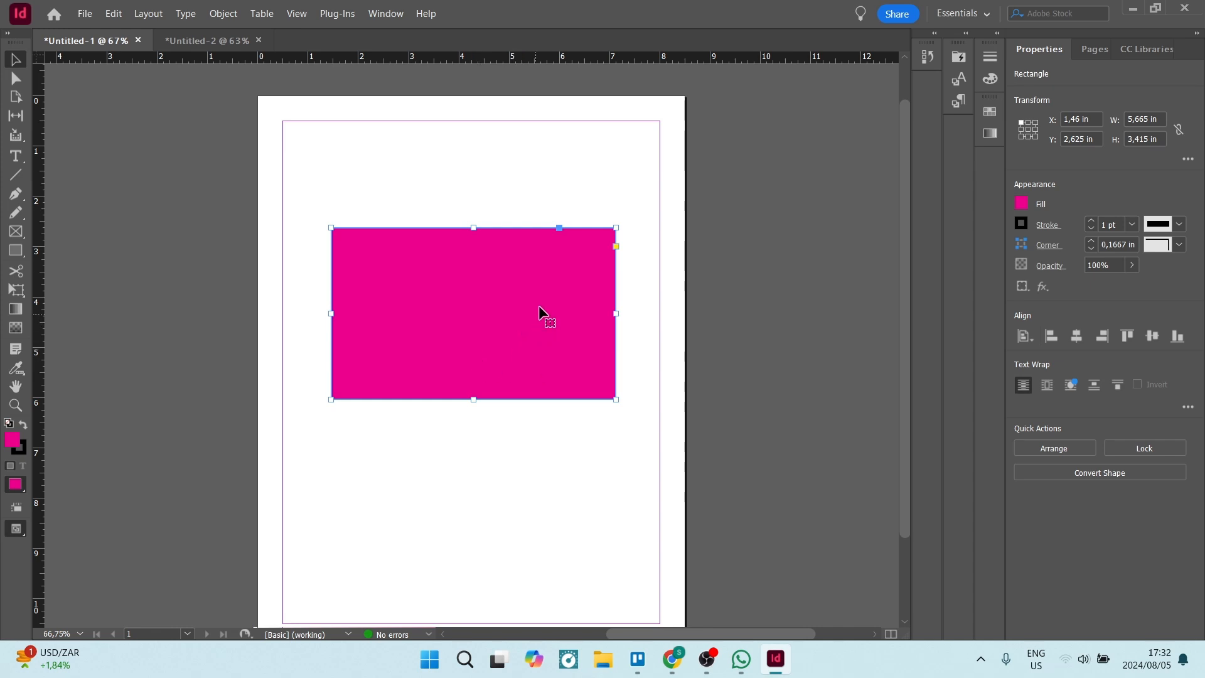
mouse_move(619, 254)
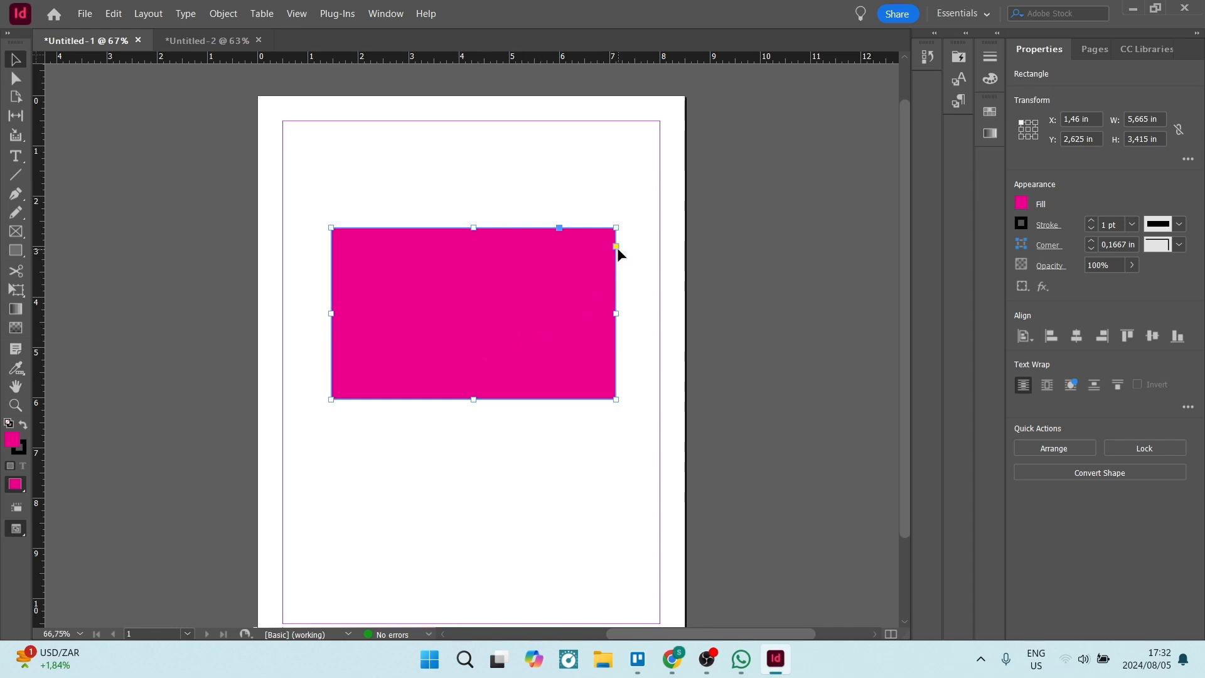
mouse_move(615, 246)
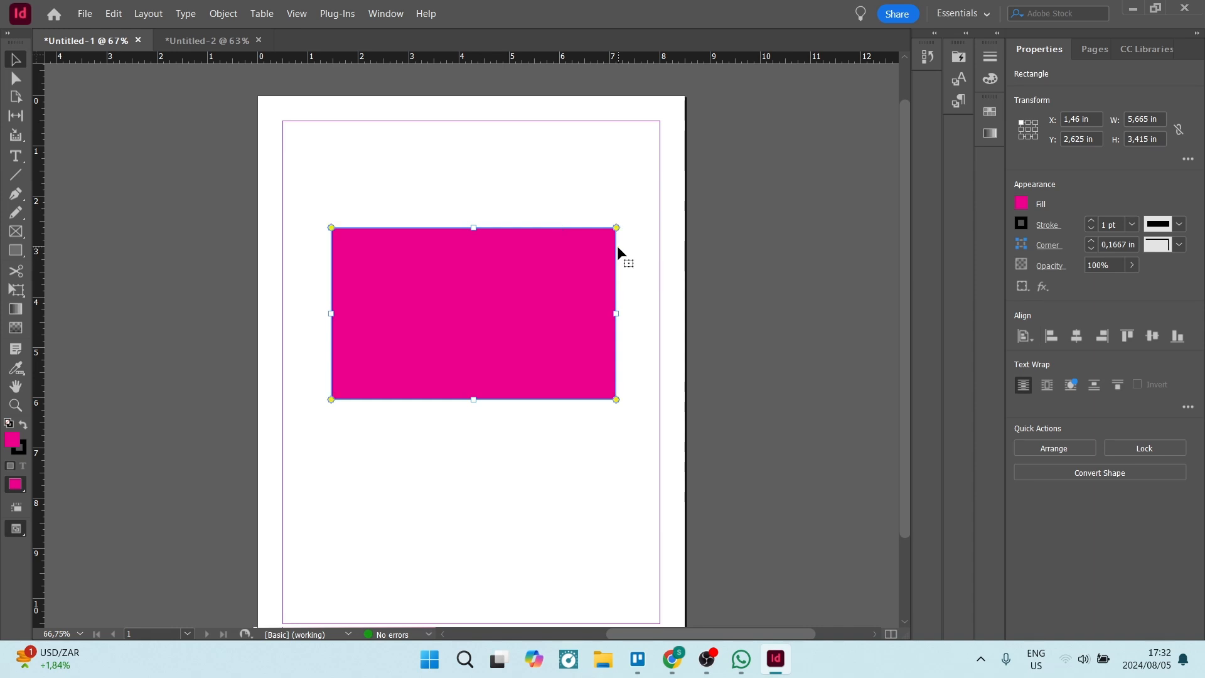
mouse_move(278, 394)
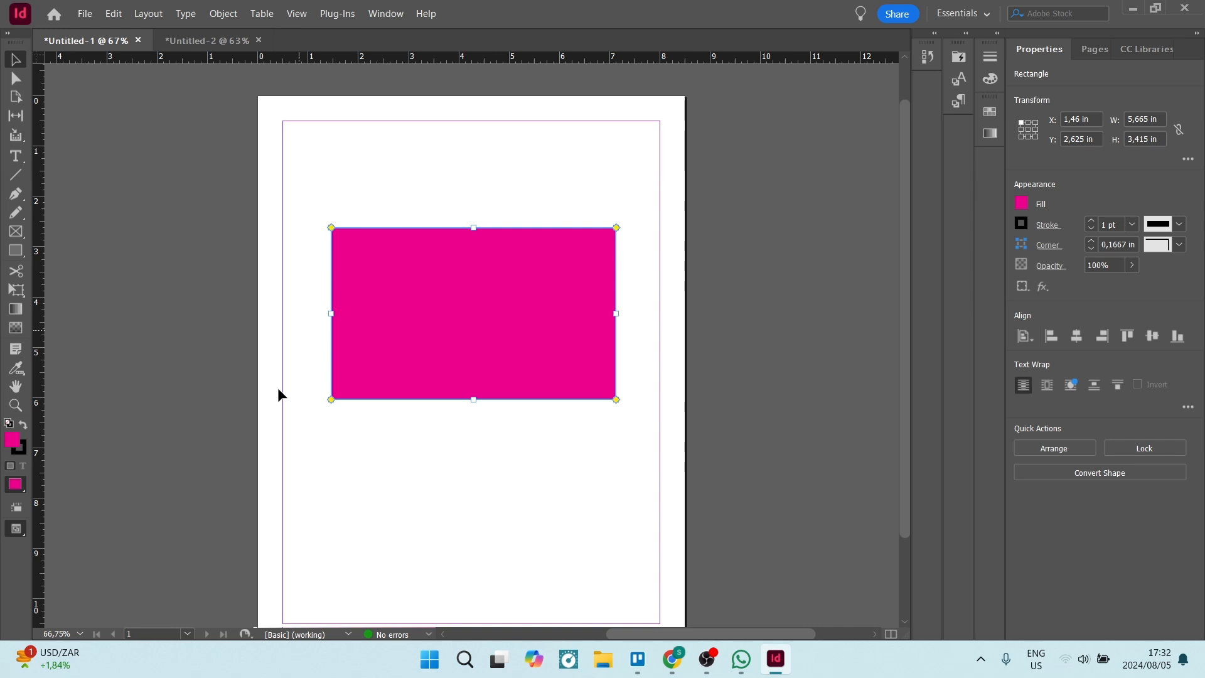
mouse_move(608, 408)
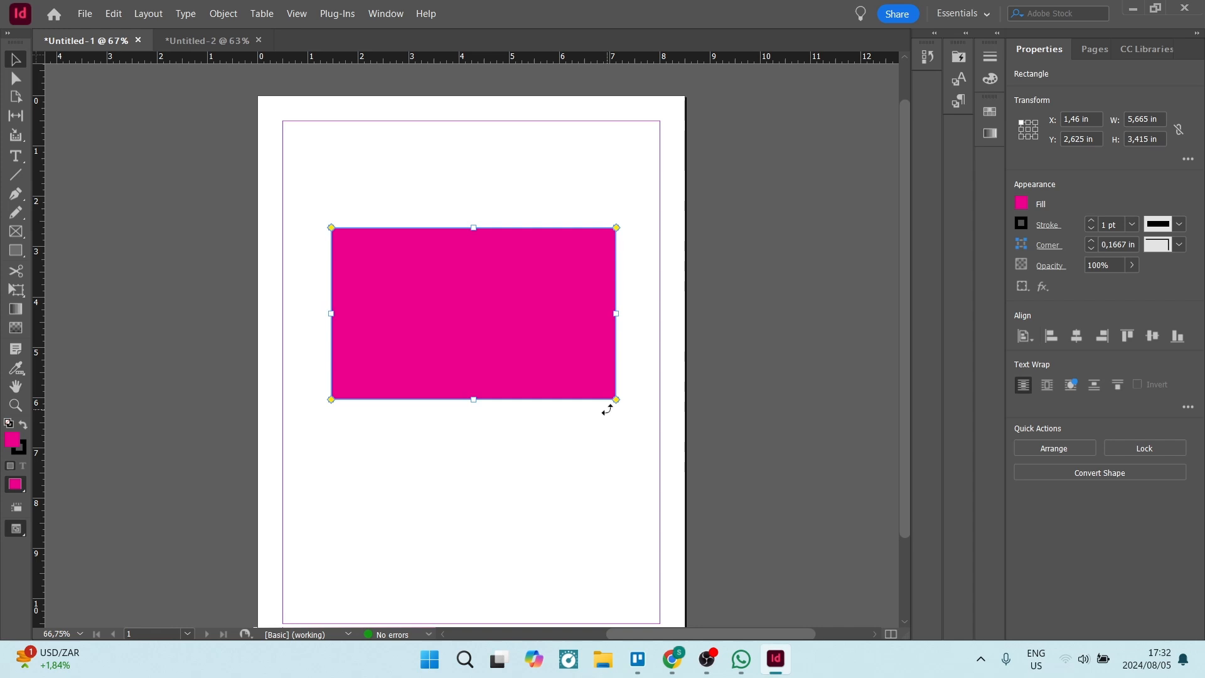
mouse_move(607, 315)
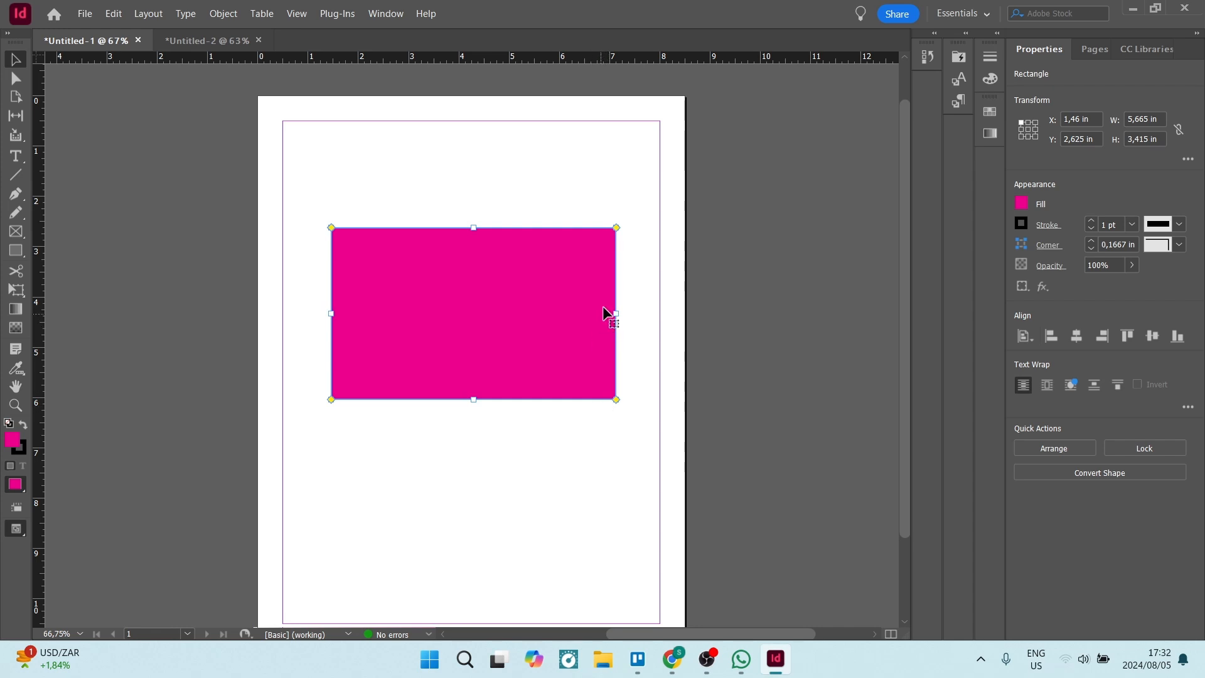
mouse_move(619, 235)
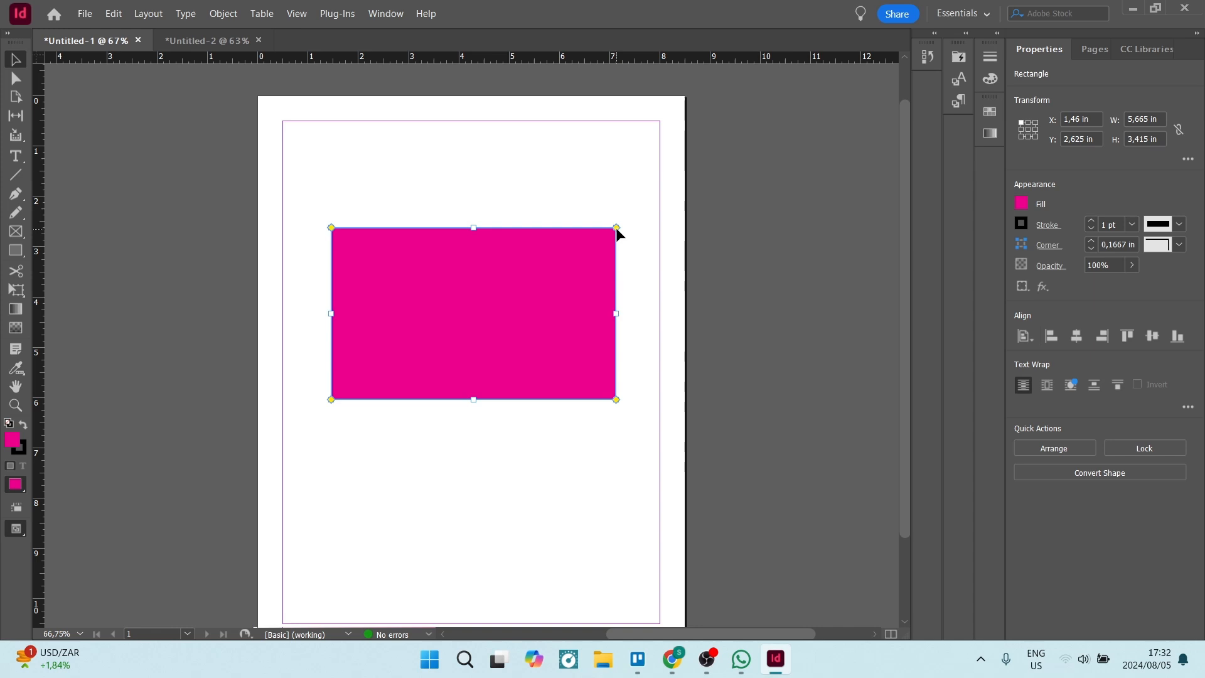
mouse_move(616, 228)
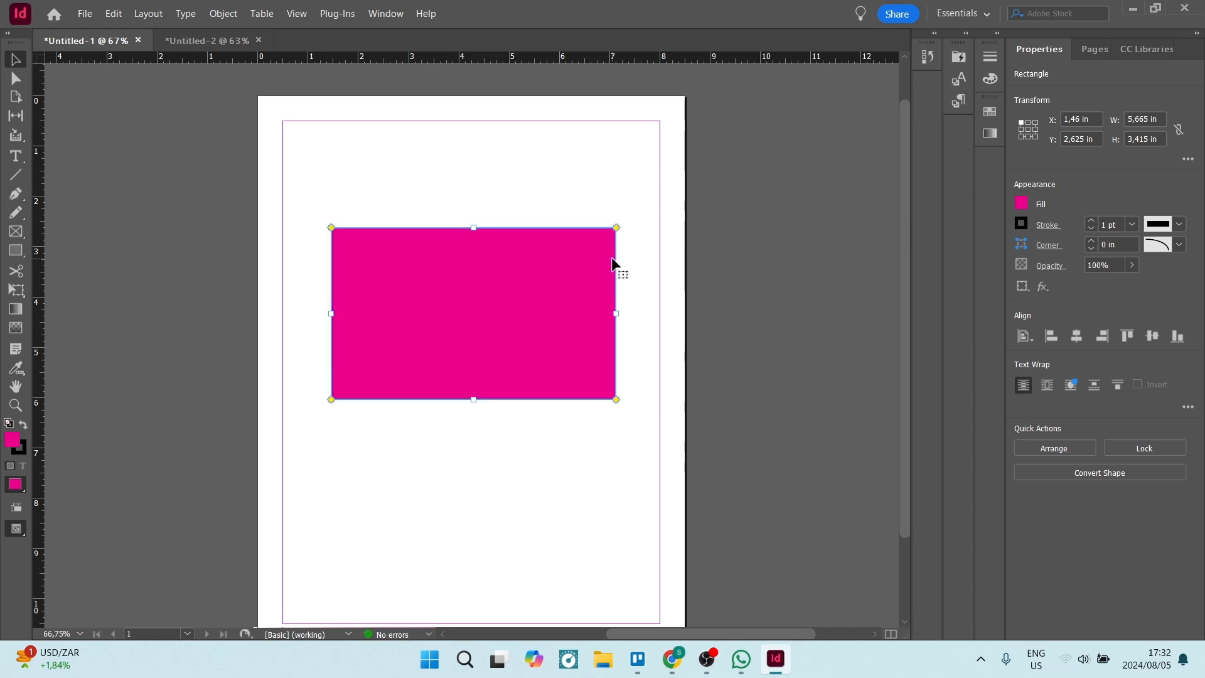
mouse_move(619, 233)
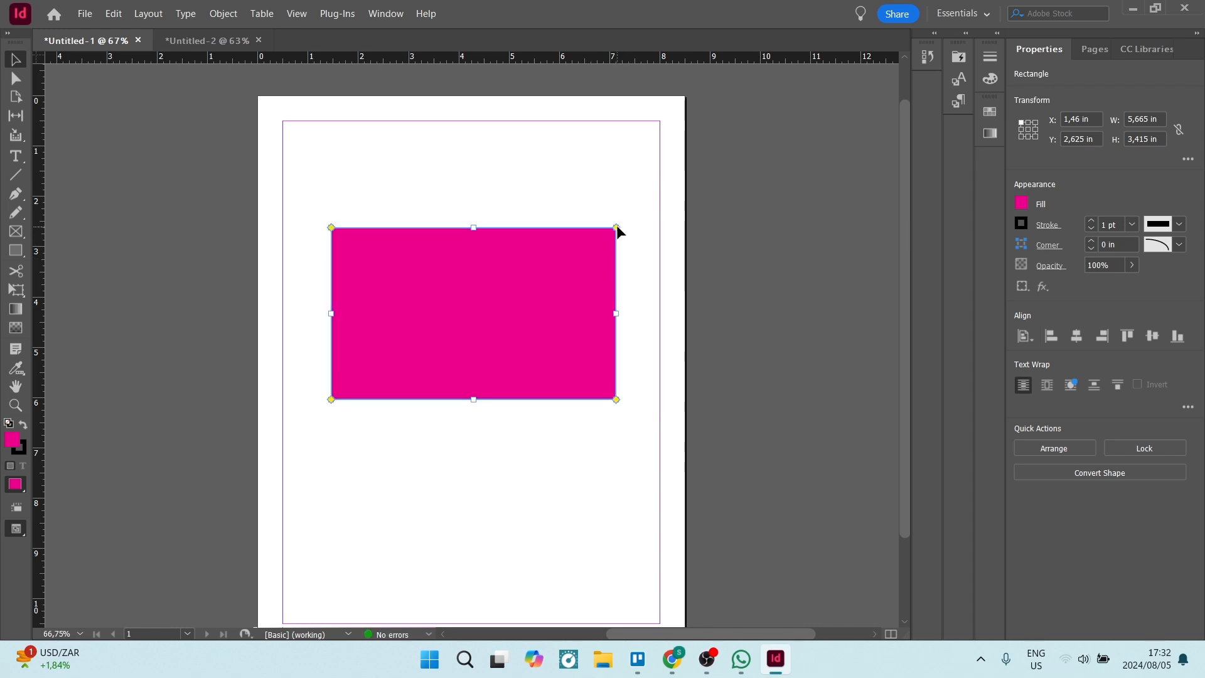
mouse_move(642, 254)
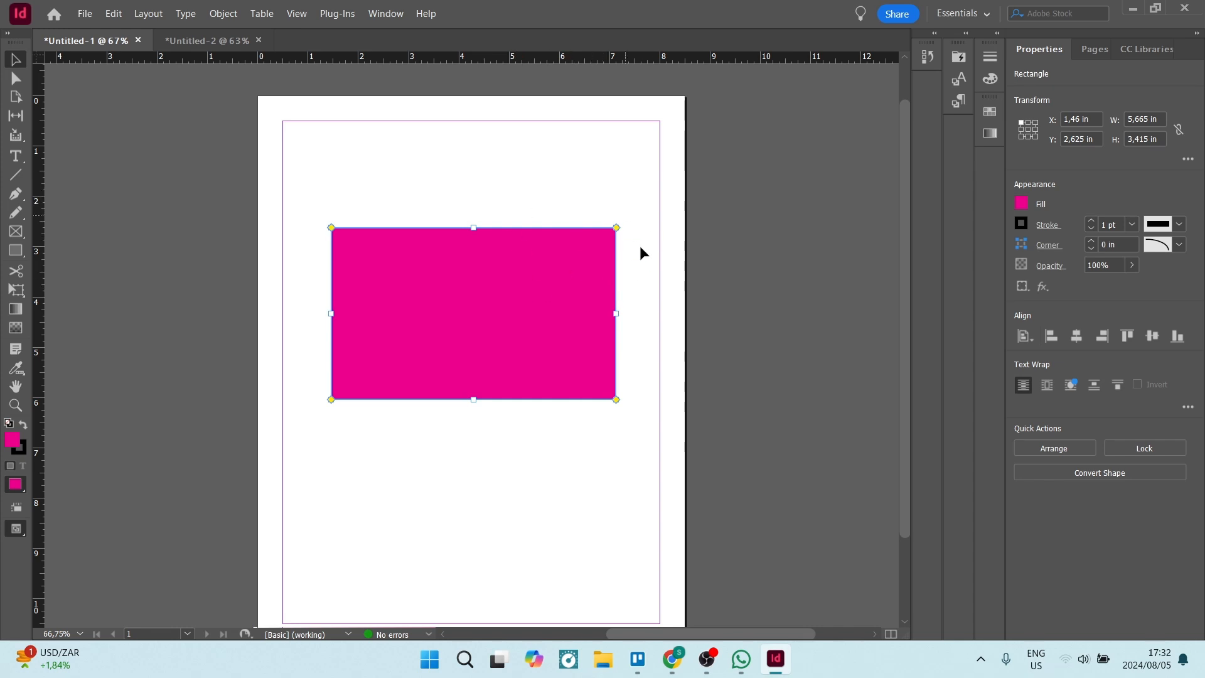
mouse_move(615, 236)
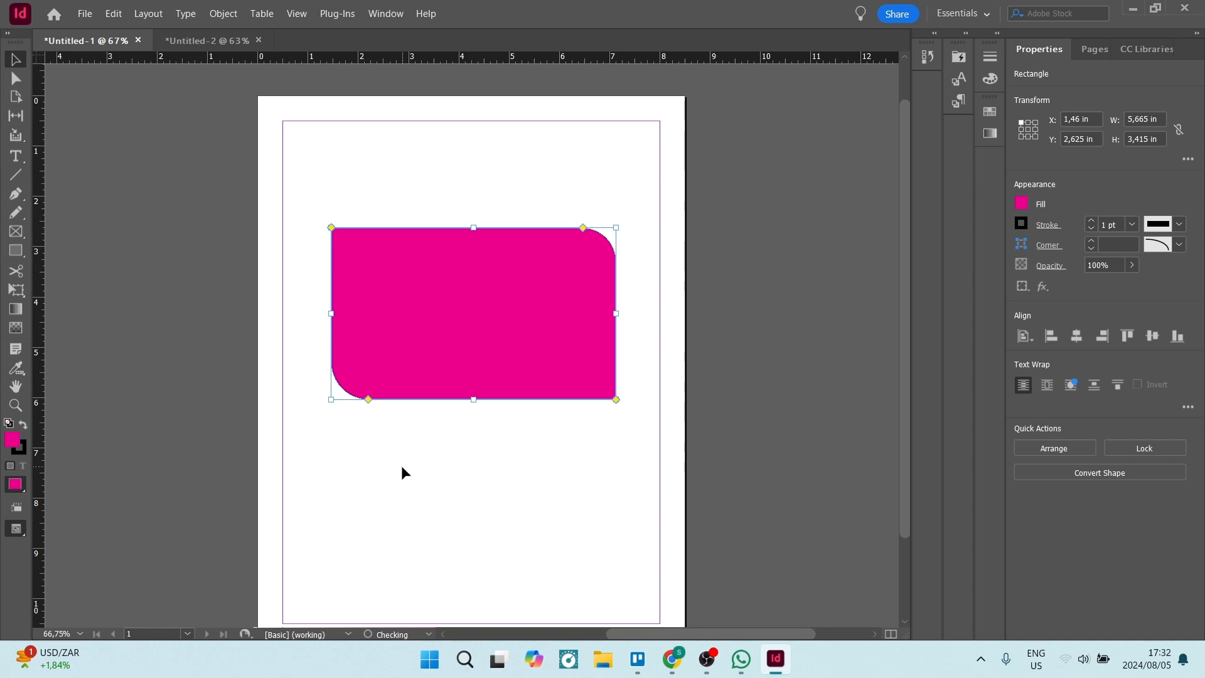
mouse_move(474, 423)
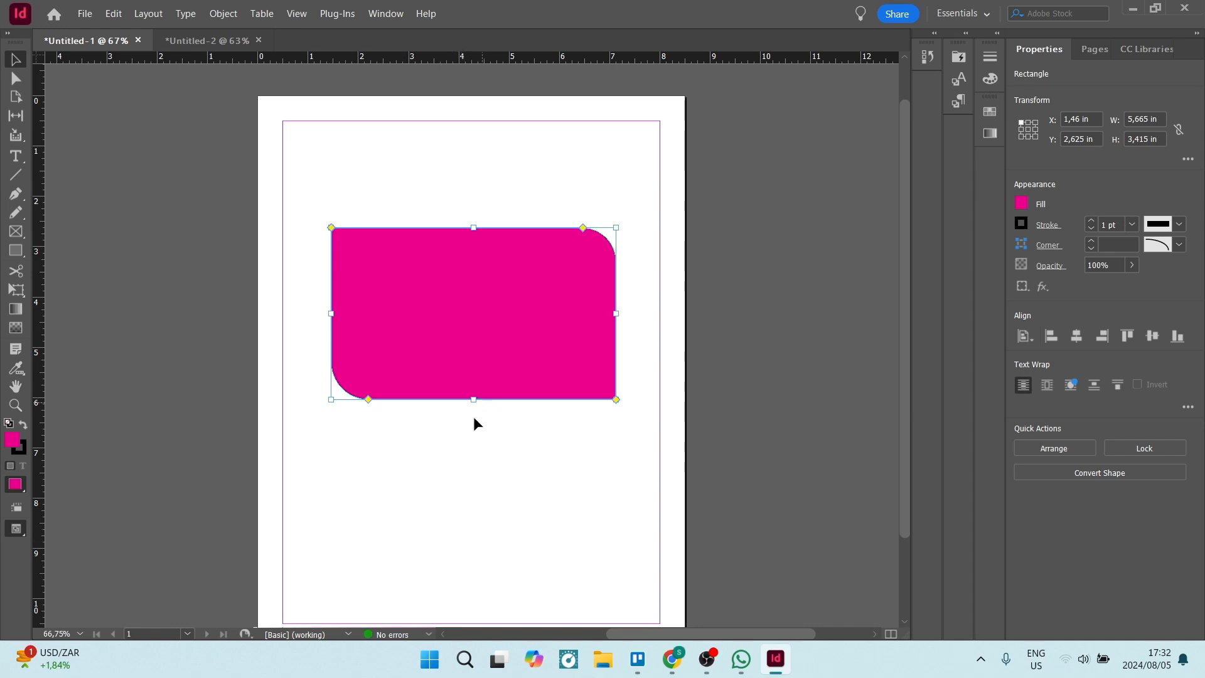
mouse_move(612, 405)
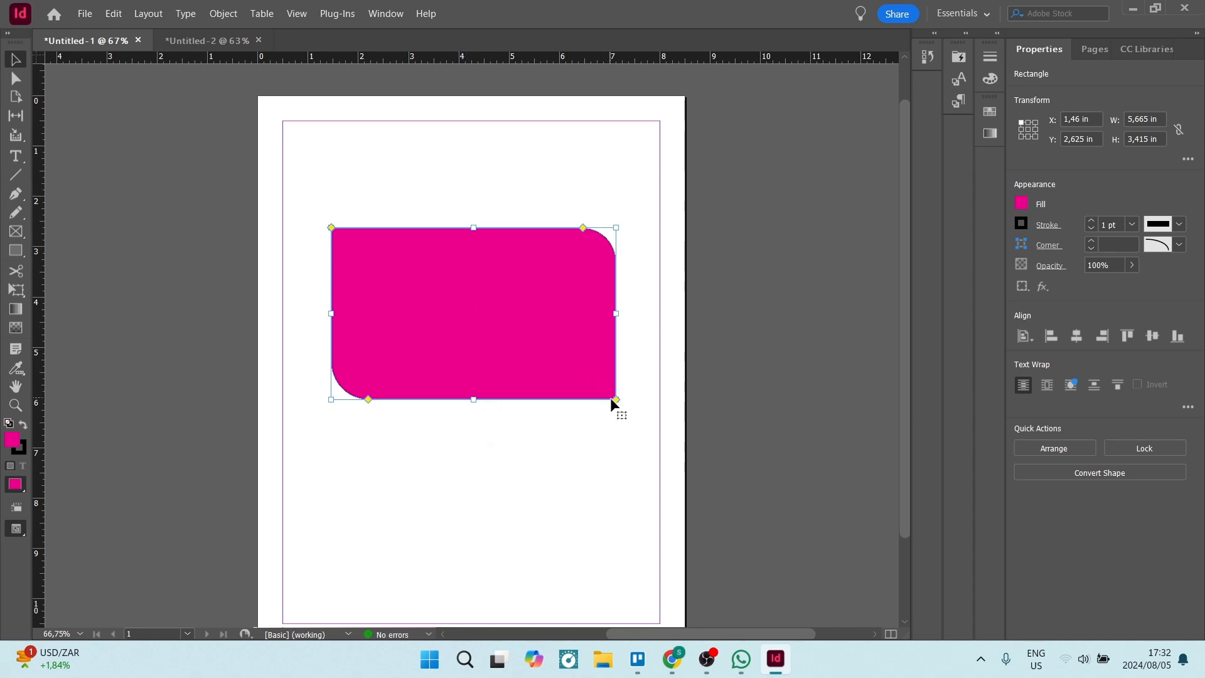
mouse_move(615, 403)
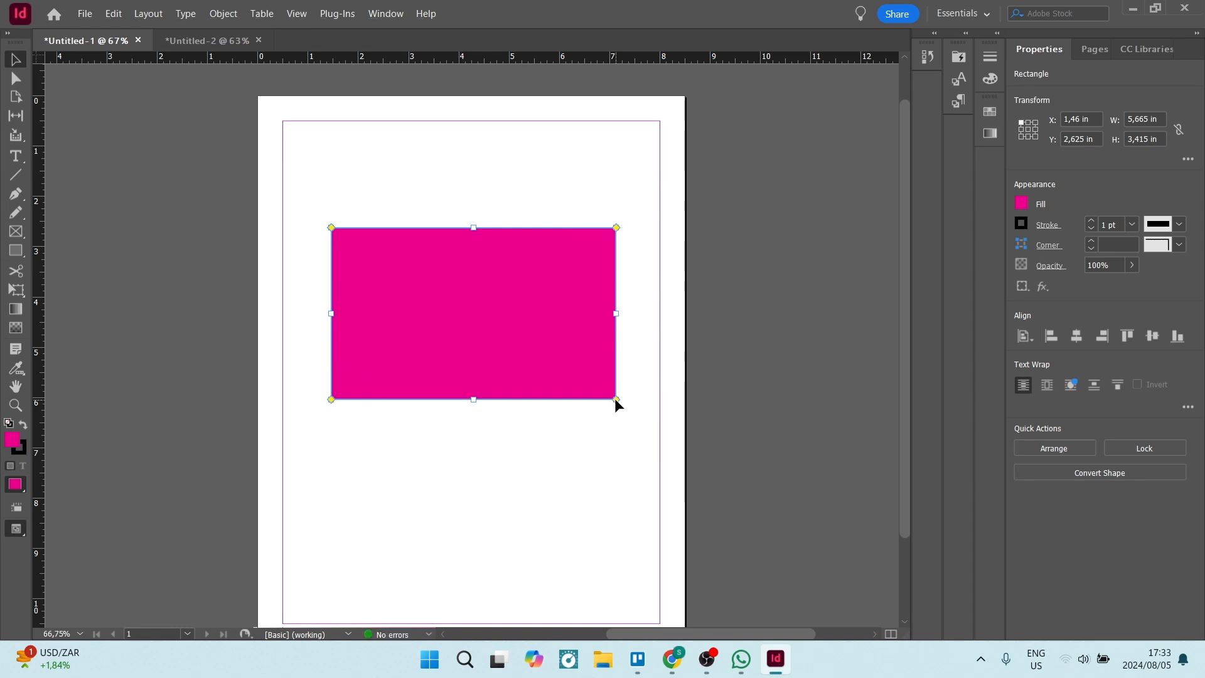
mouse_move(604, 417)
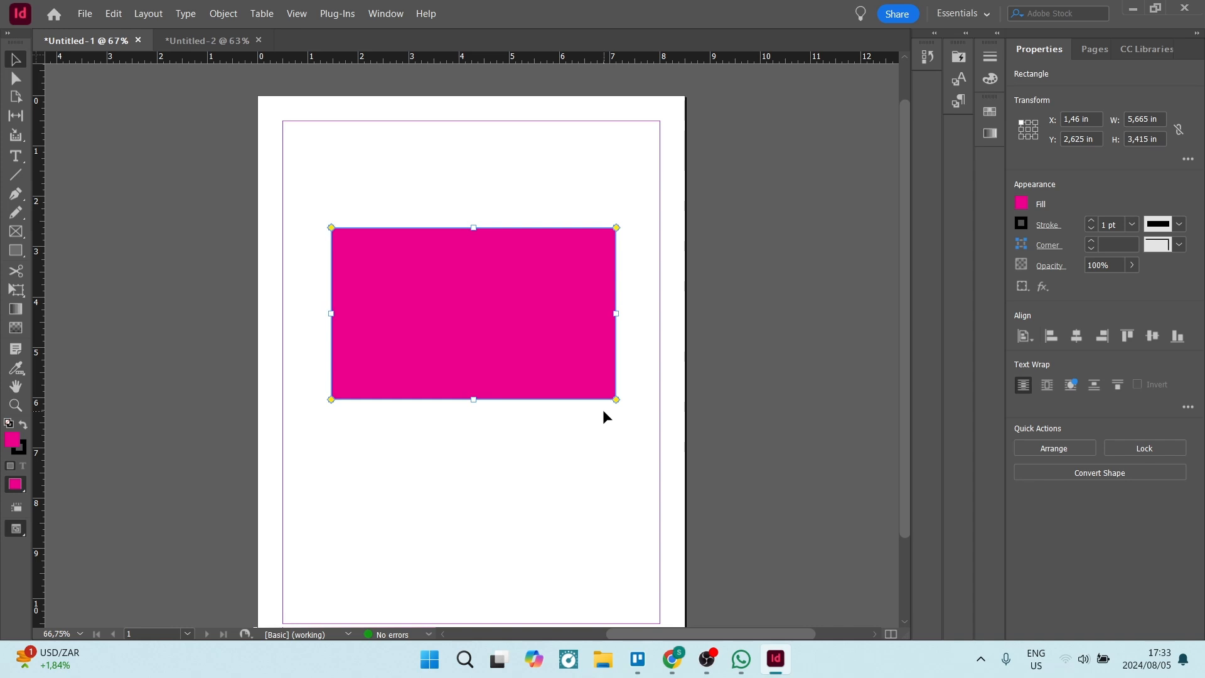
mouse_move(337, 362)
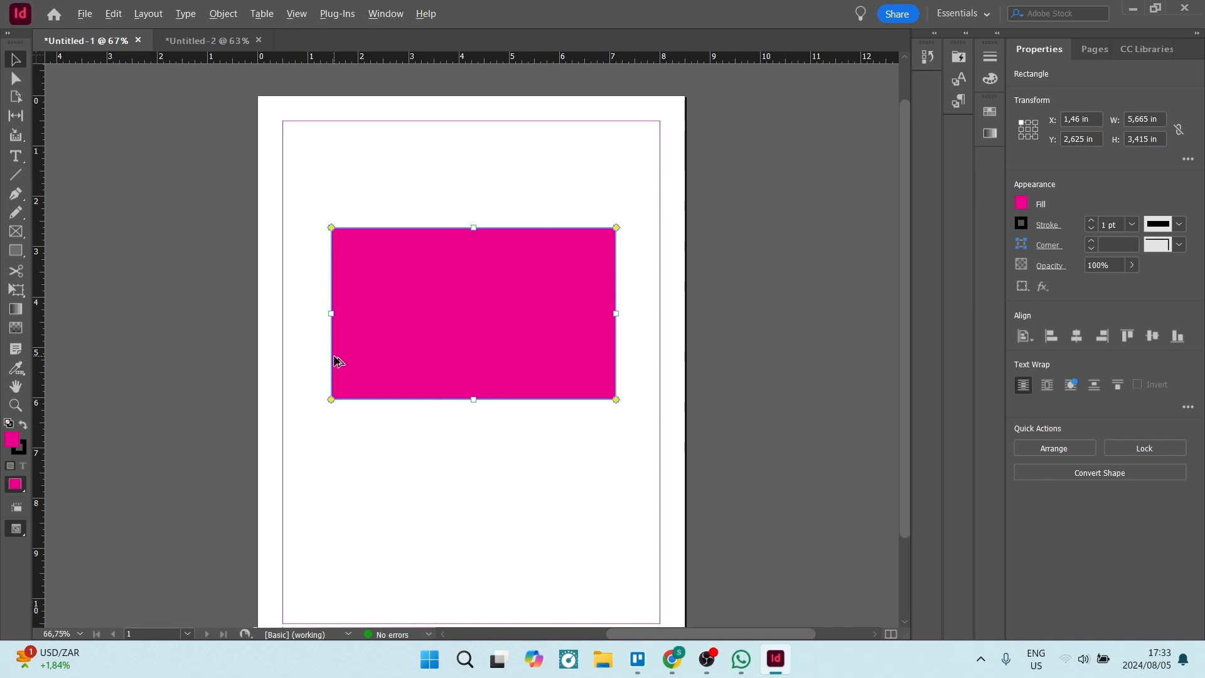
mouse_move(332, 235)
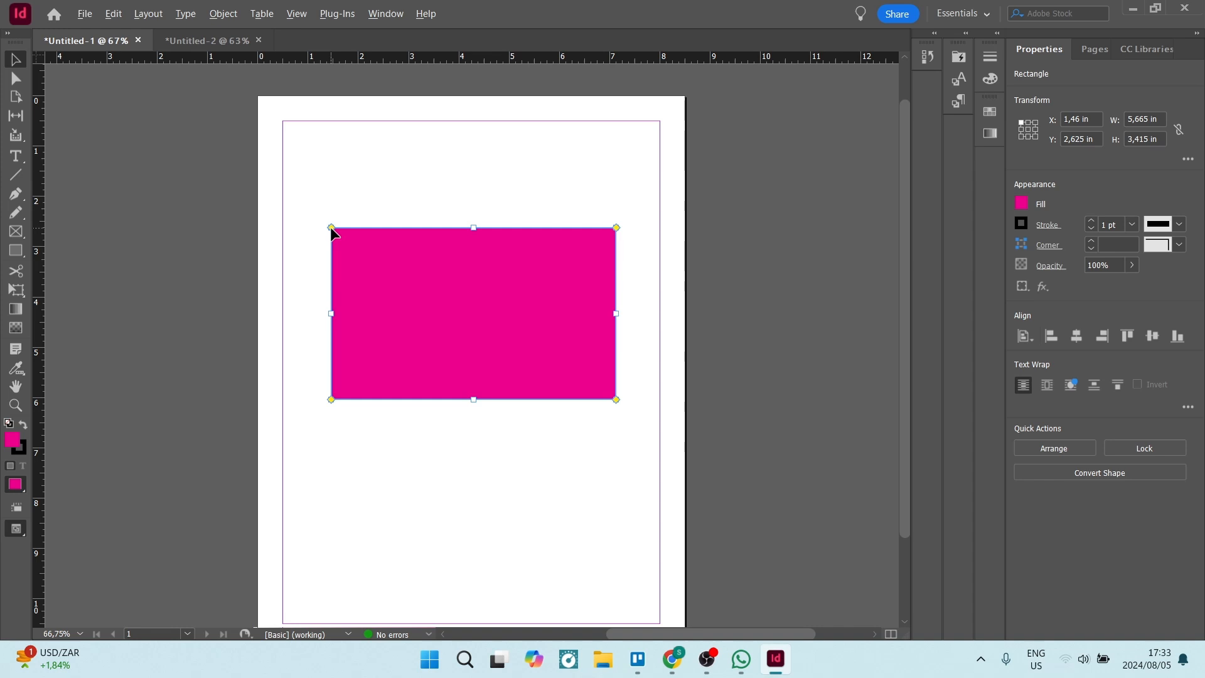
mouse_move(331, 235)
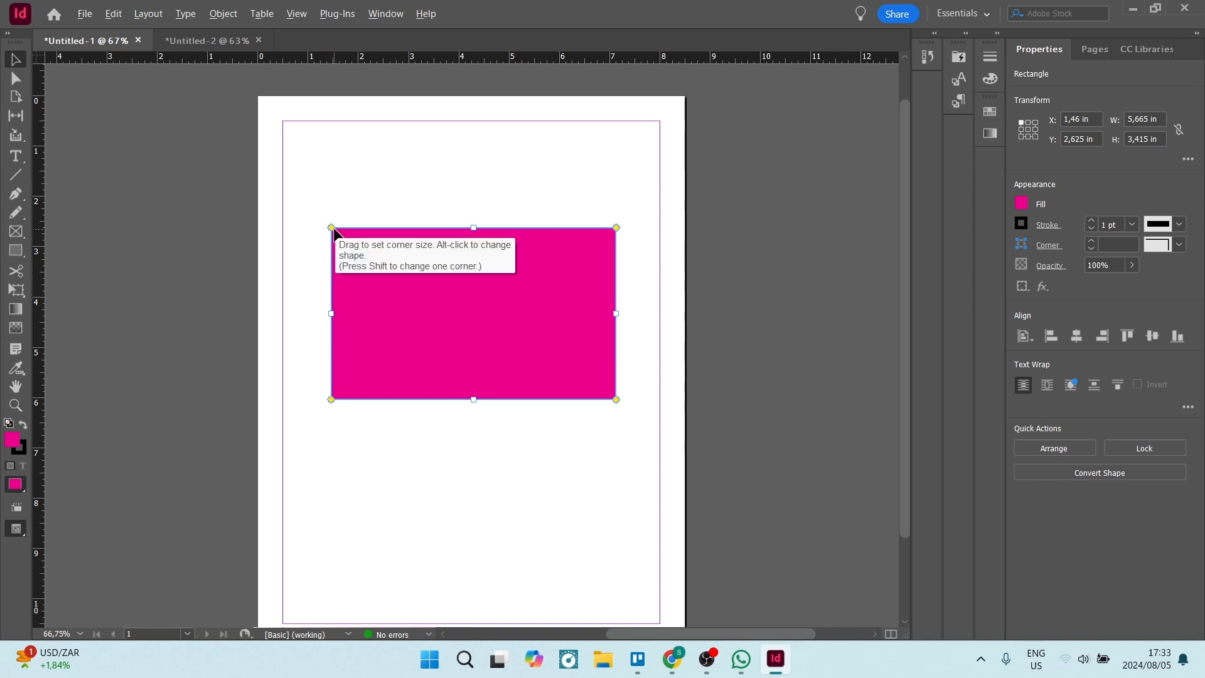
mouse_move(331, 233)
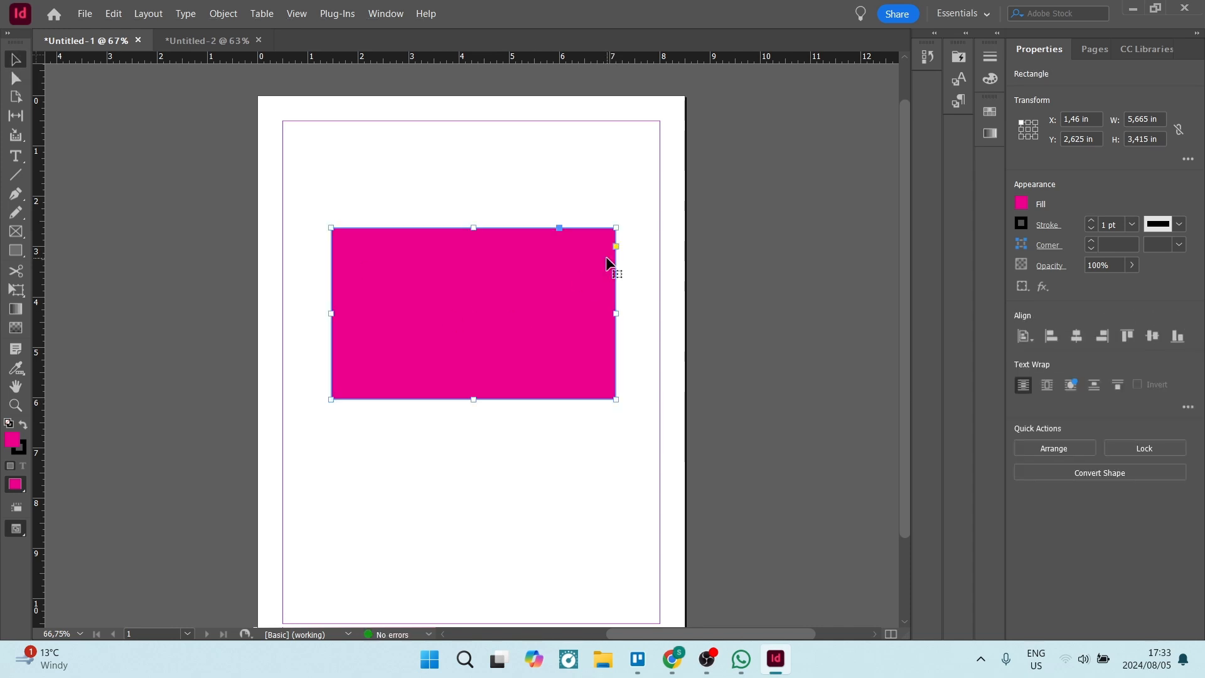
Deselect the rectangle, leaving it with plain square corners.
click(153, 310)
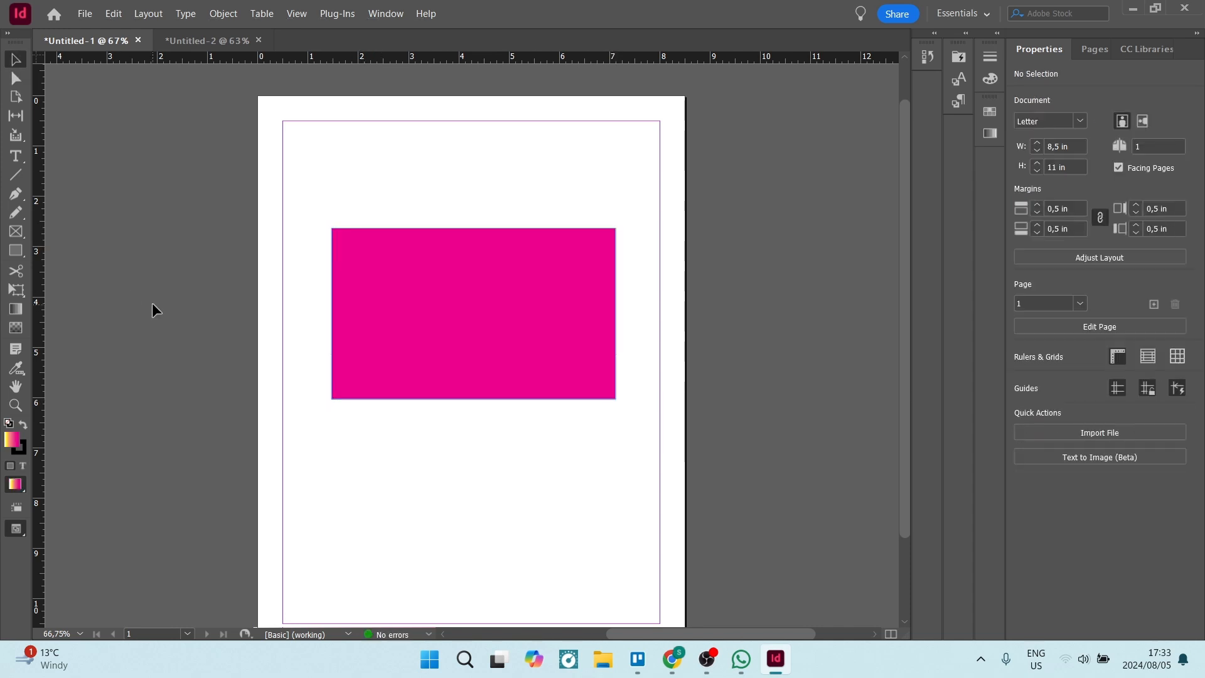